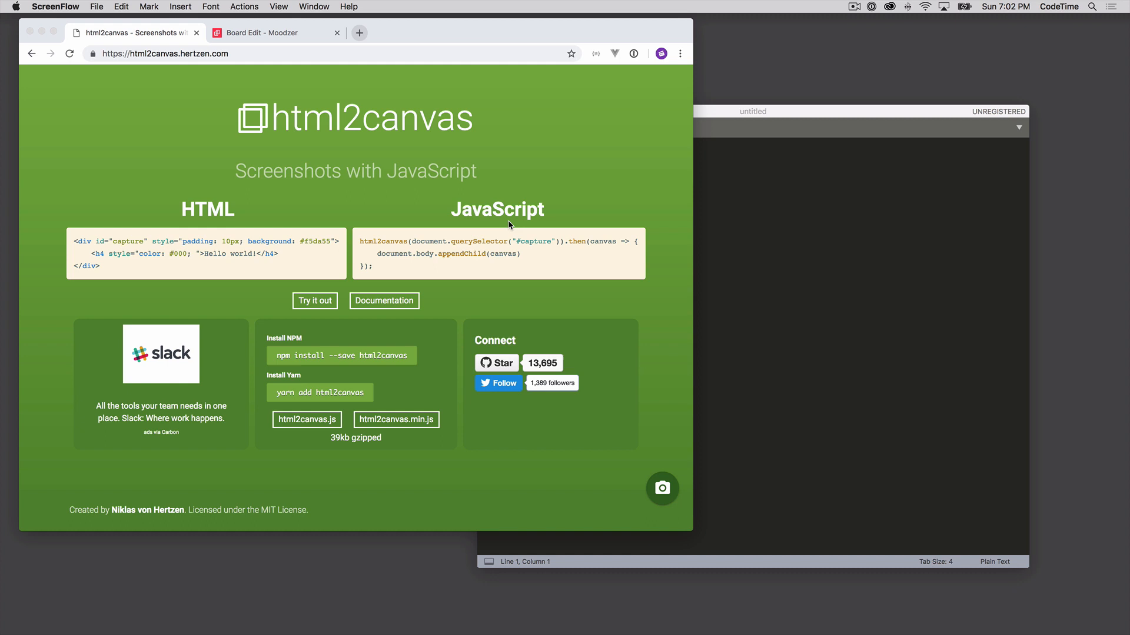
mouse_move(487, 196)
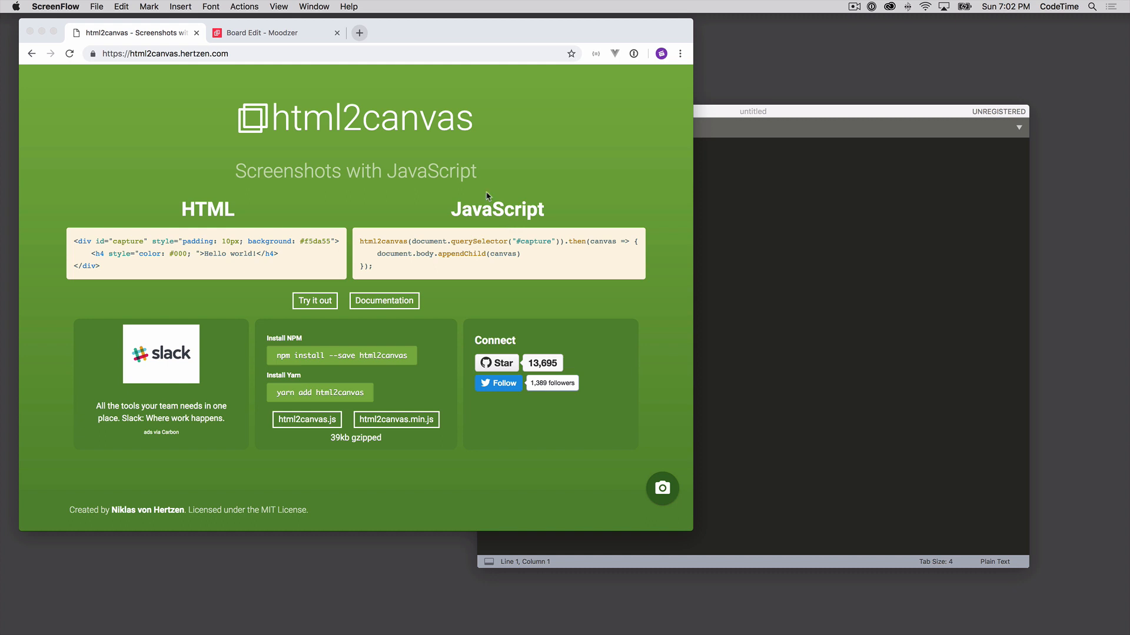
mouse_move(186, 62)
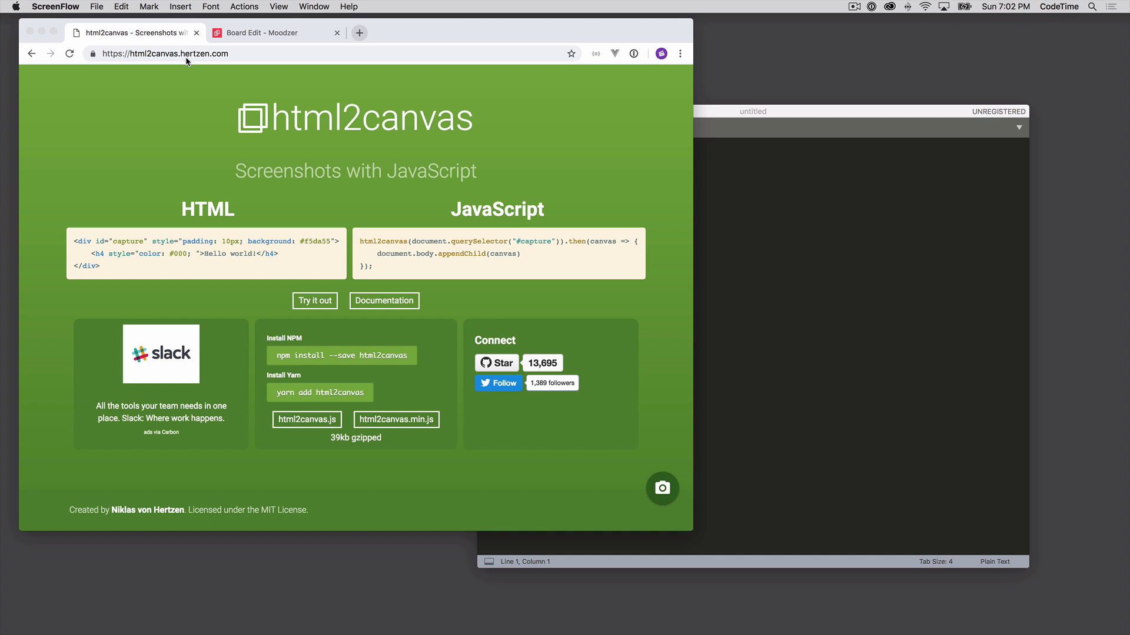
mouse_move(196, 59)
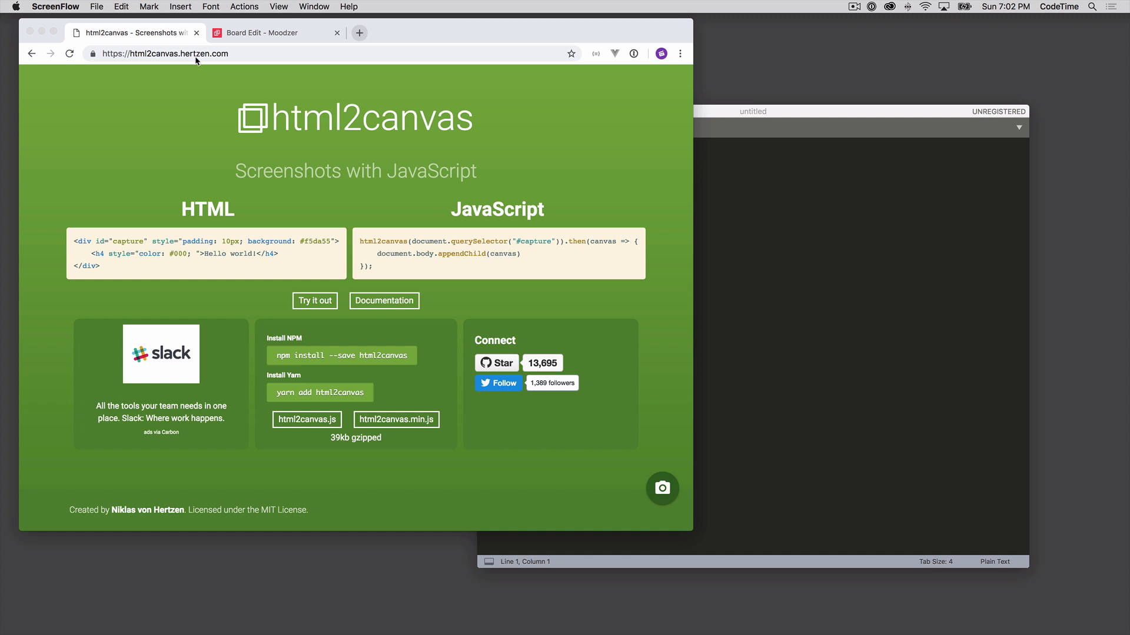
mouse_move(232, 62)
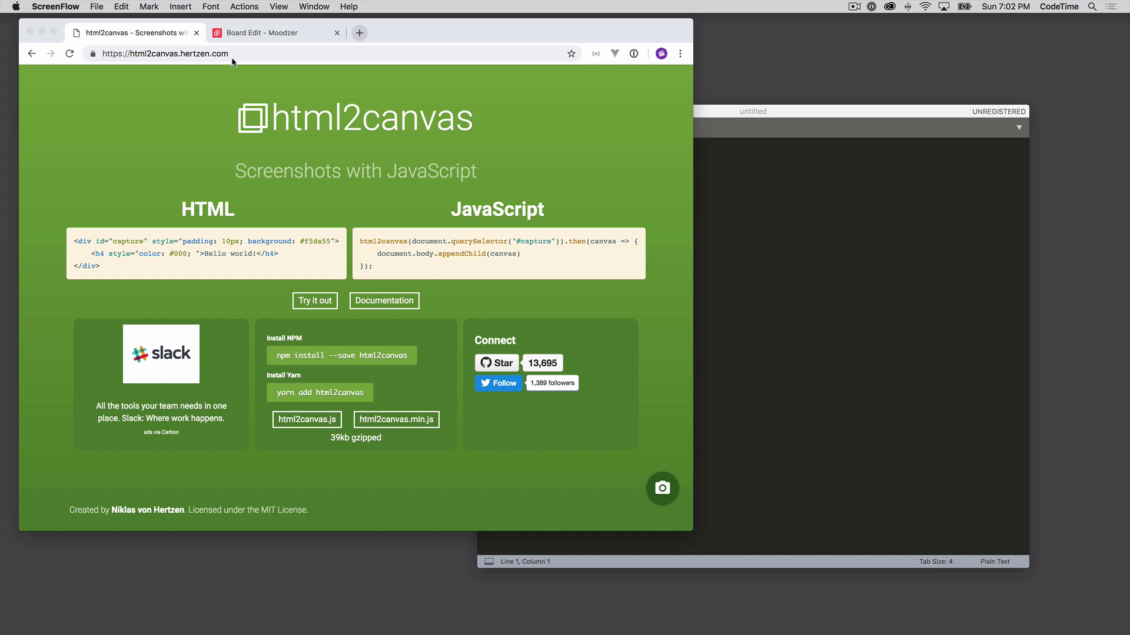
mouse_move(228, 85)
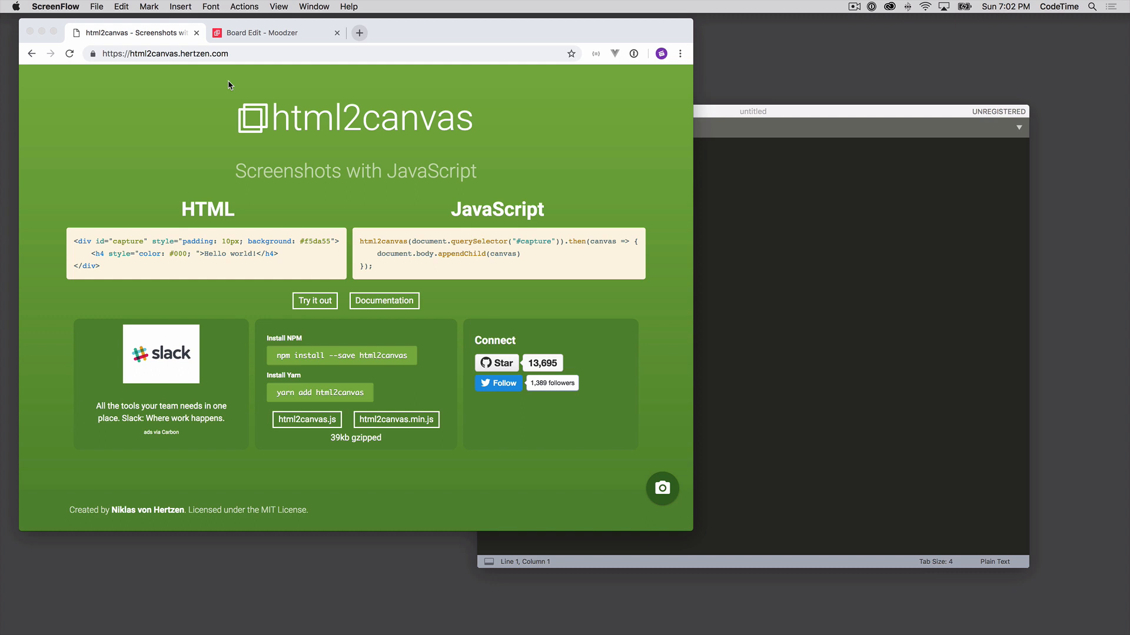
mouse_move(462, 368)
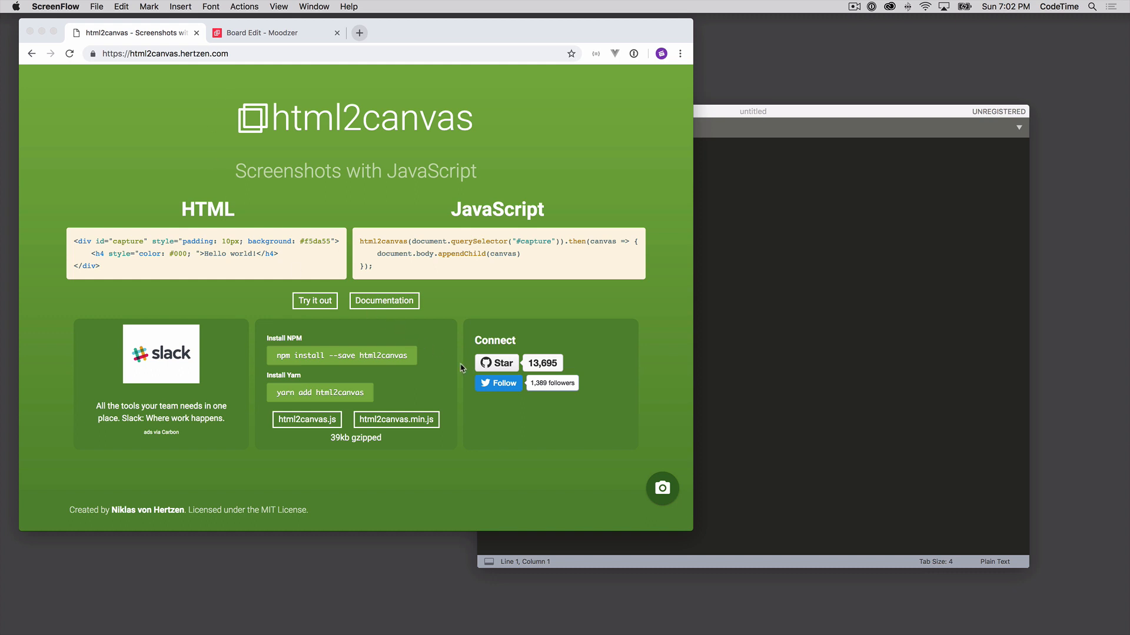
mouse_move(529, 376)
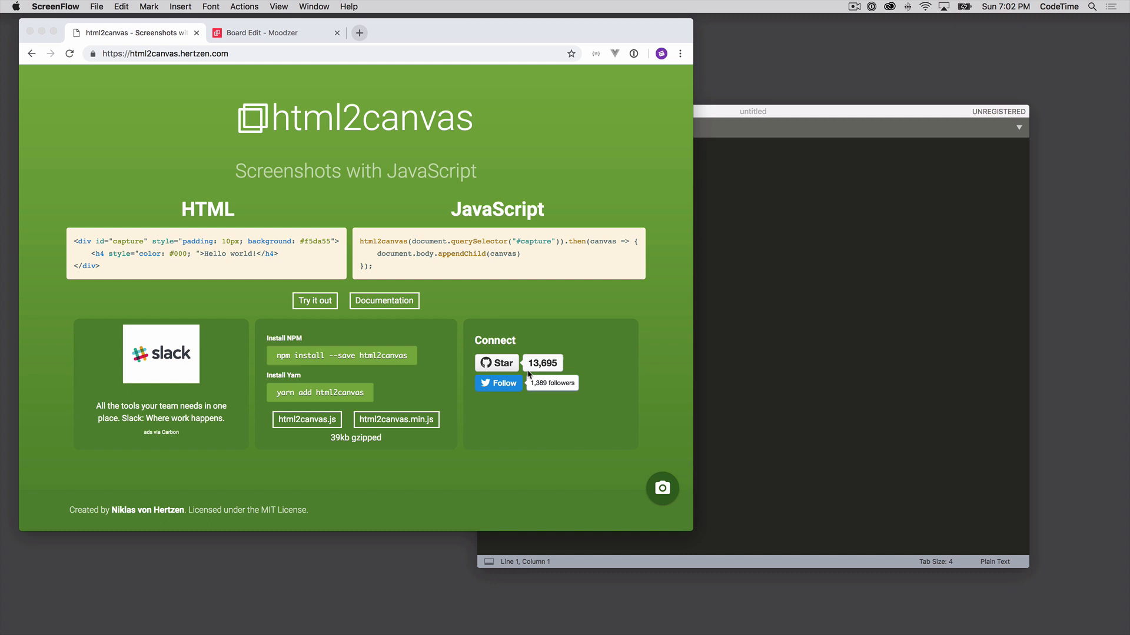
mouse_move(543, 376)
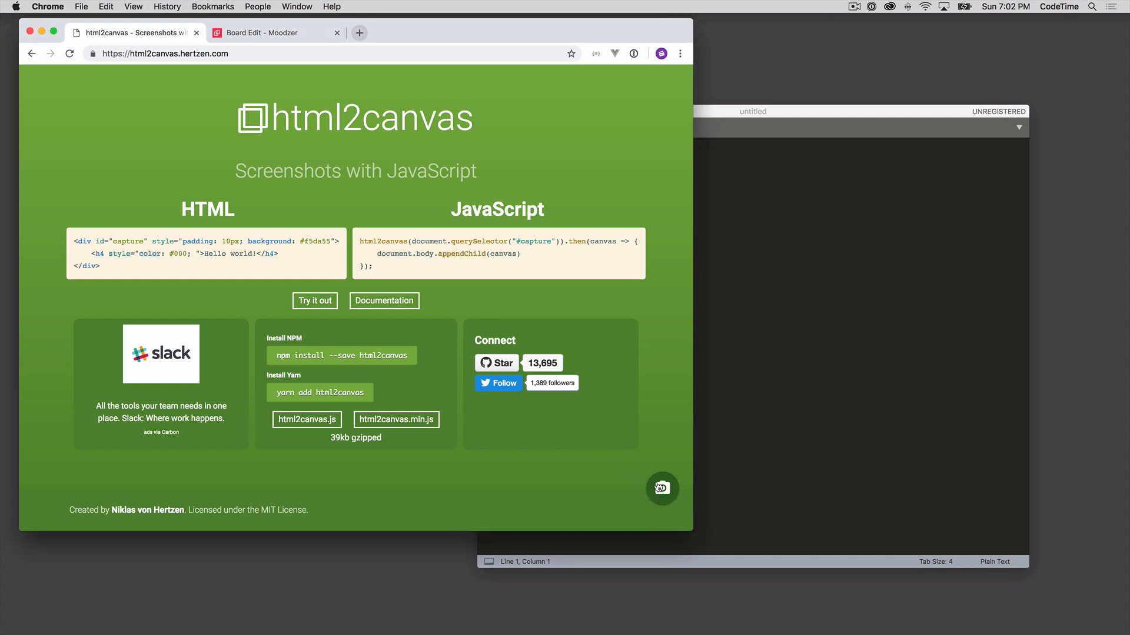
Step: Capture the html2canvas page viewport from the camera button's try-out panel
click(661, 488)
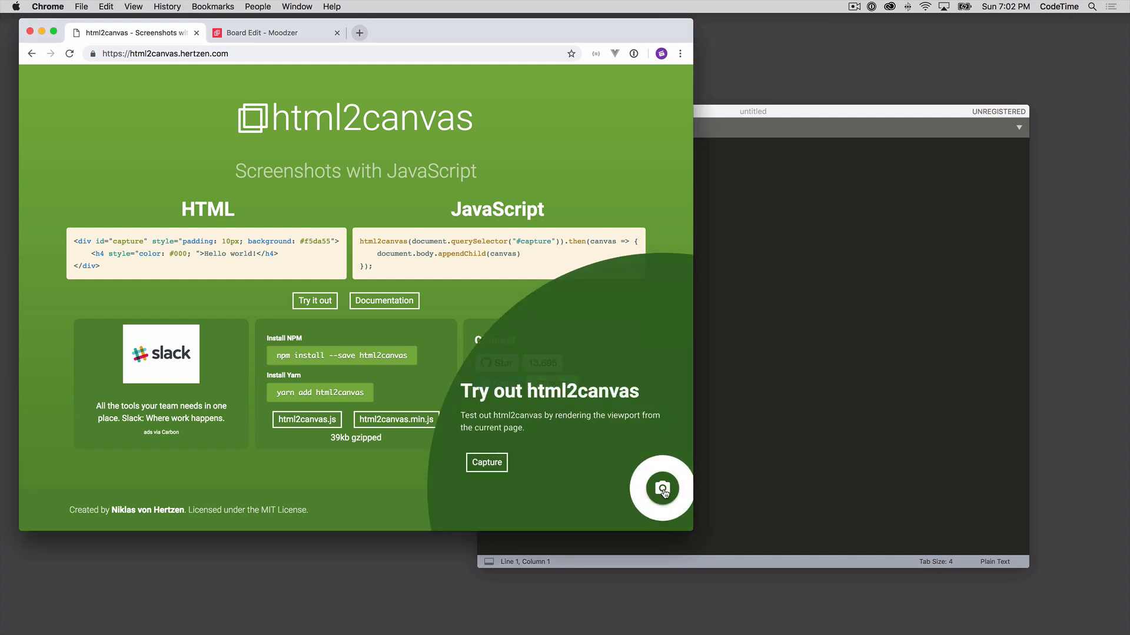
mouse_move(500, 474)
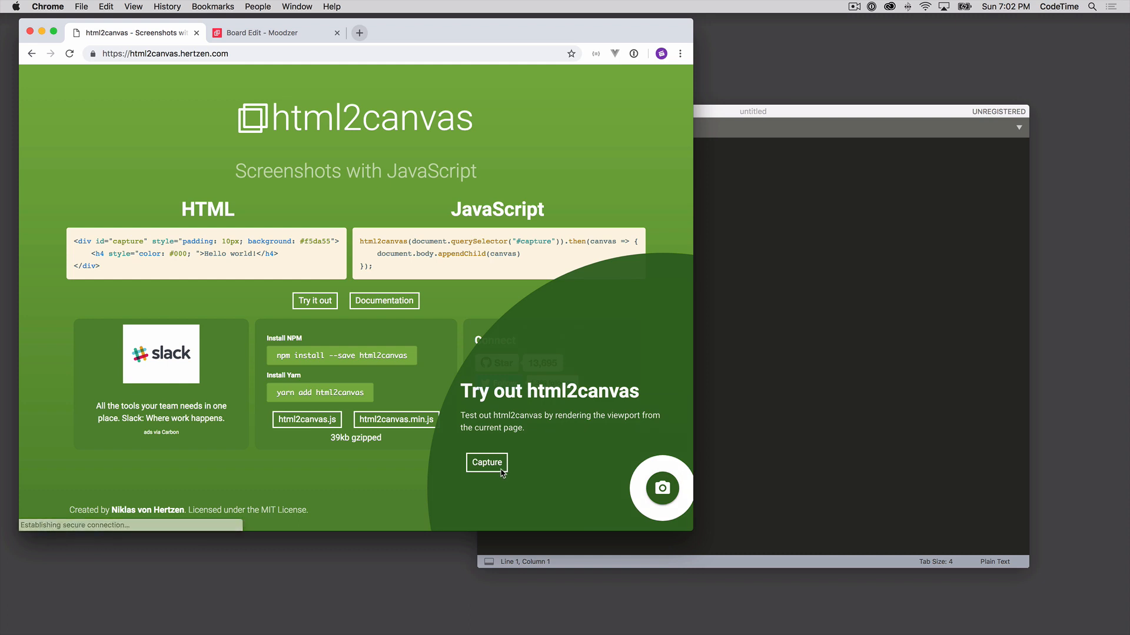
click(487, 462)
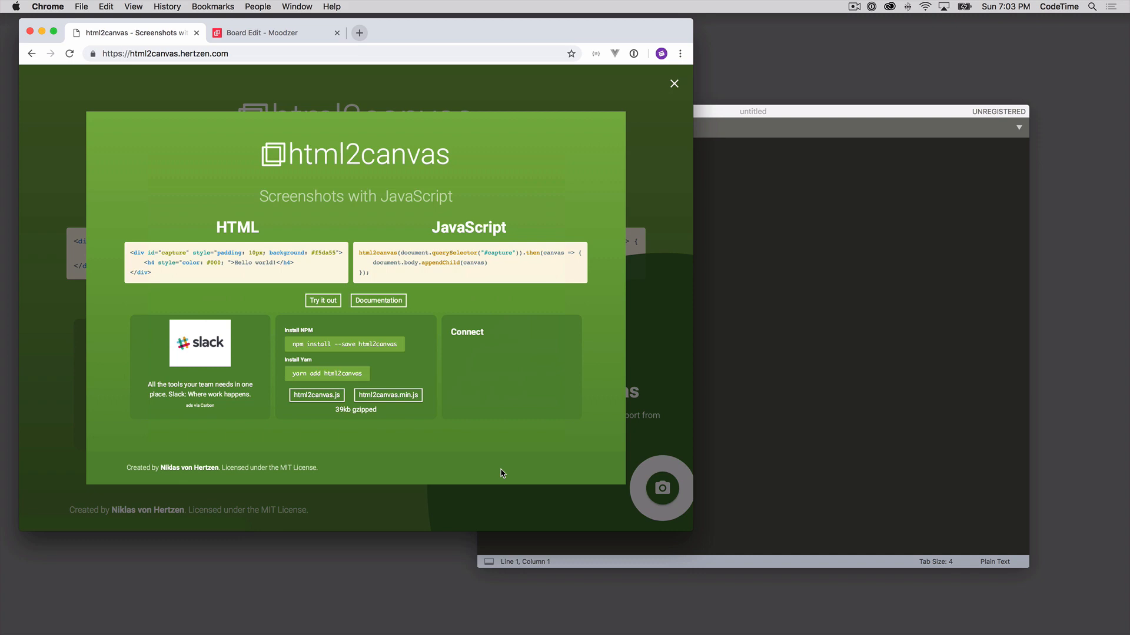
mouse_move(668, 86)
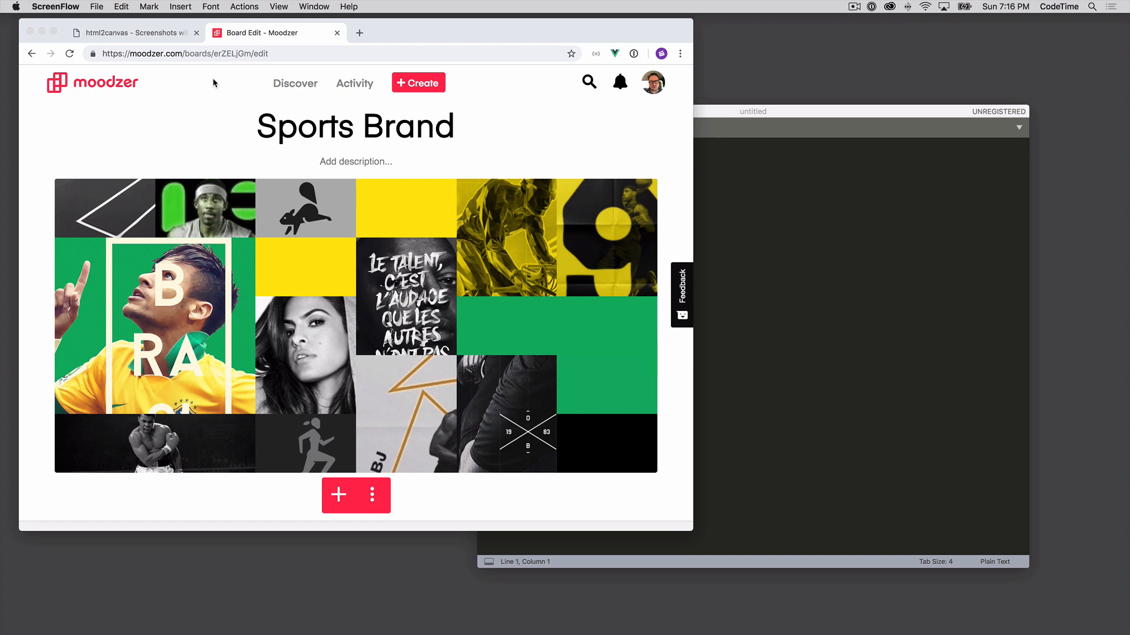
mouse_move(218, 196)
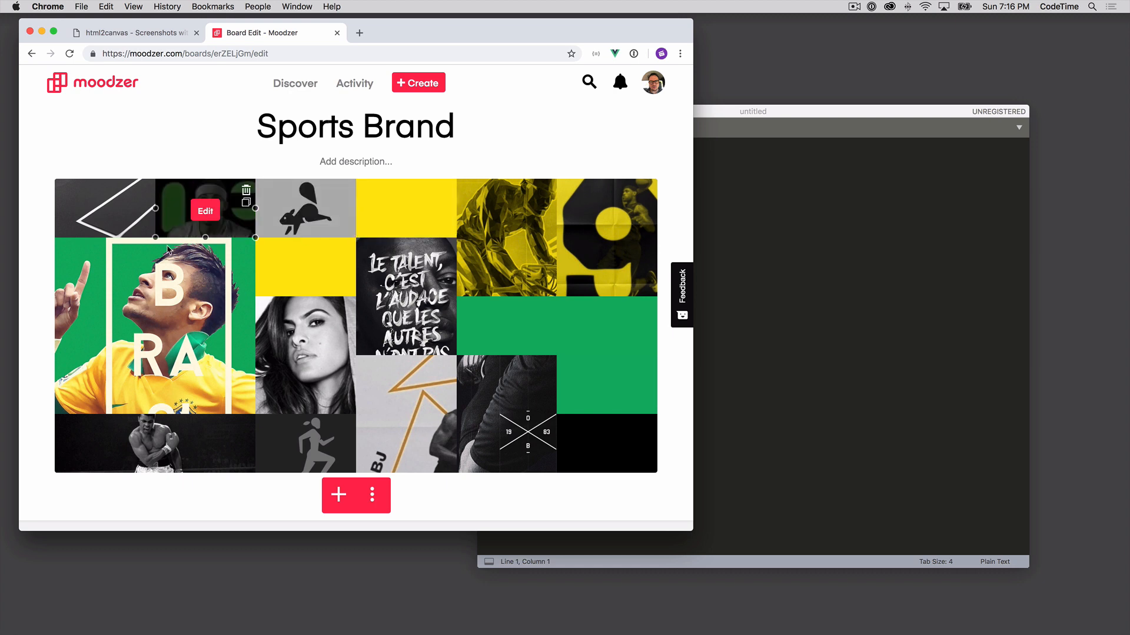
mouse_move(183, 203)
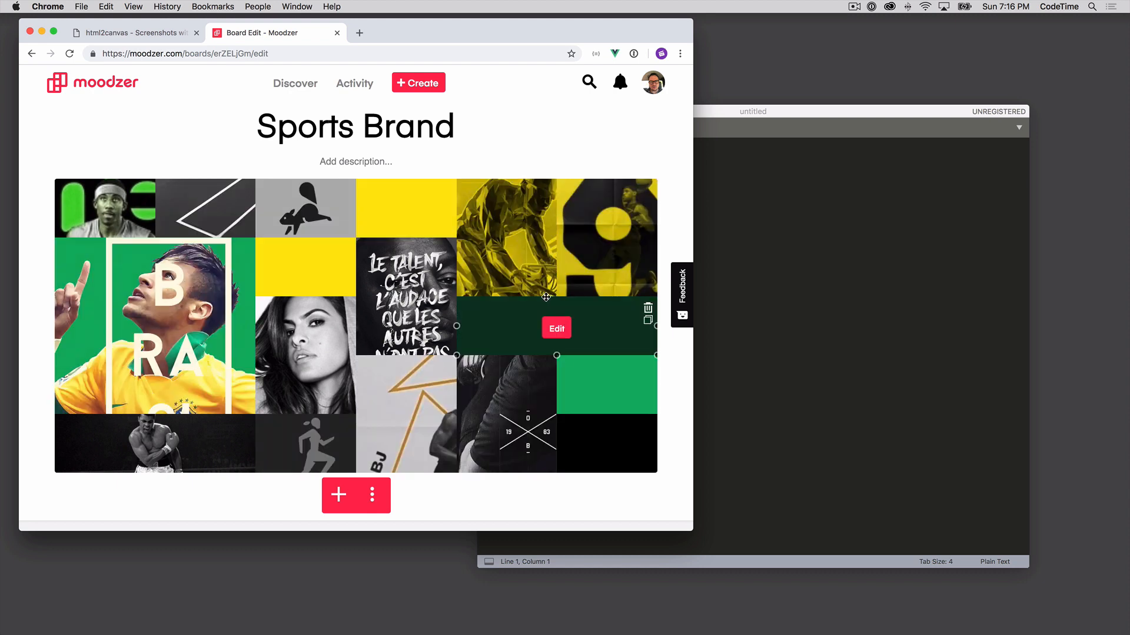
Step: Recolor the yellow top-row tile's background to olive #8D842E and save it
click(555, 328)
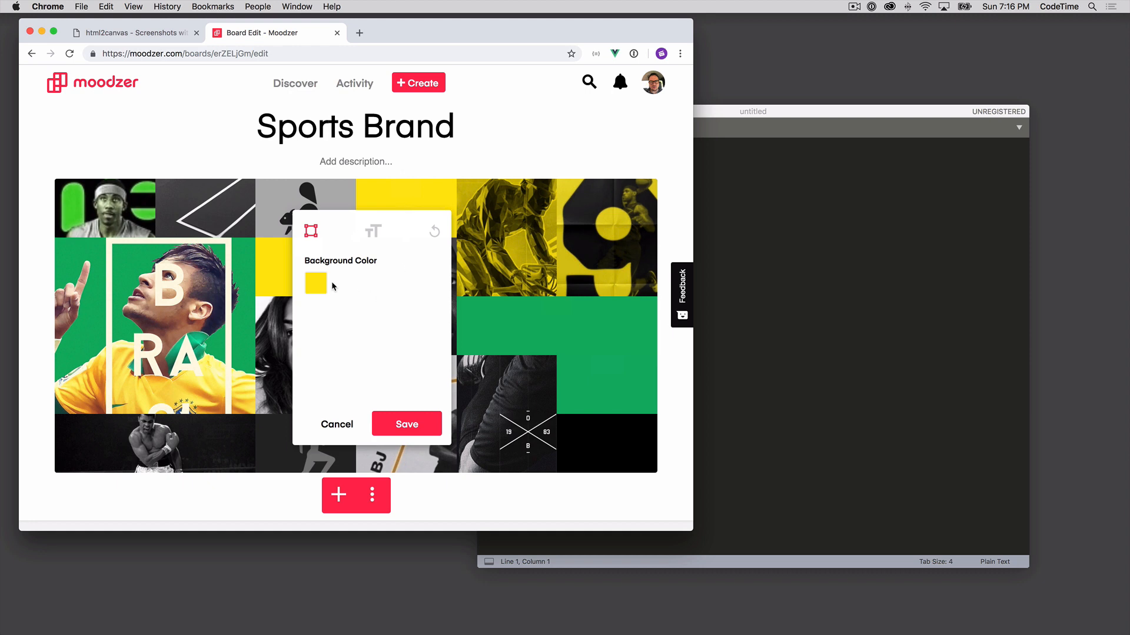
click(315, 281)
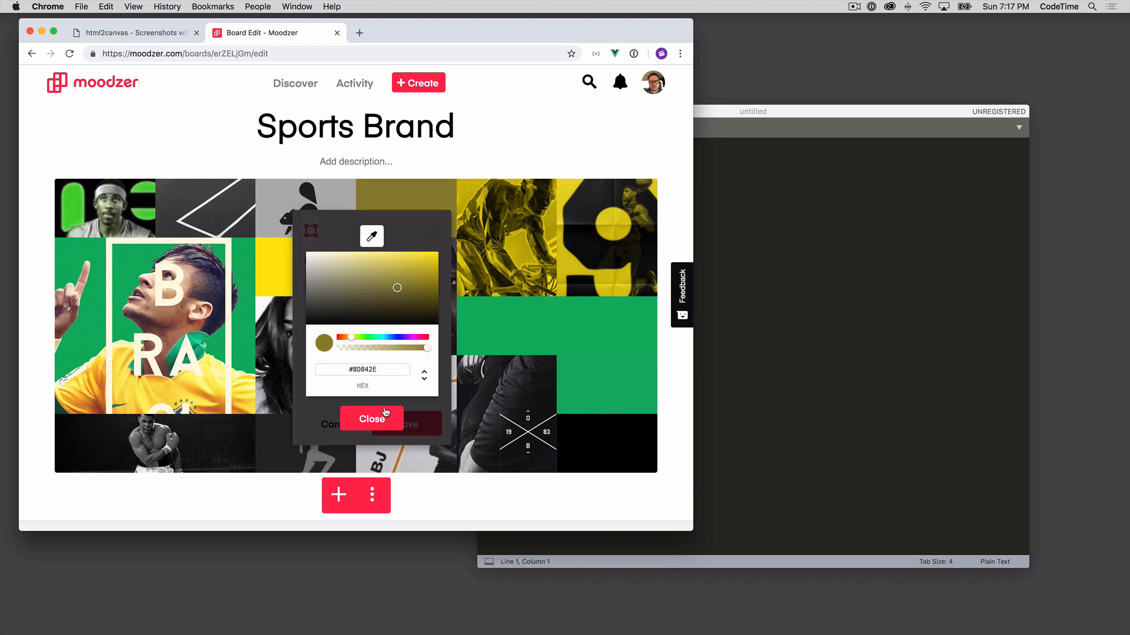
click(371, 418)
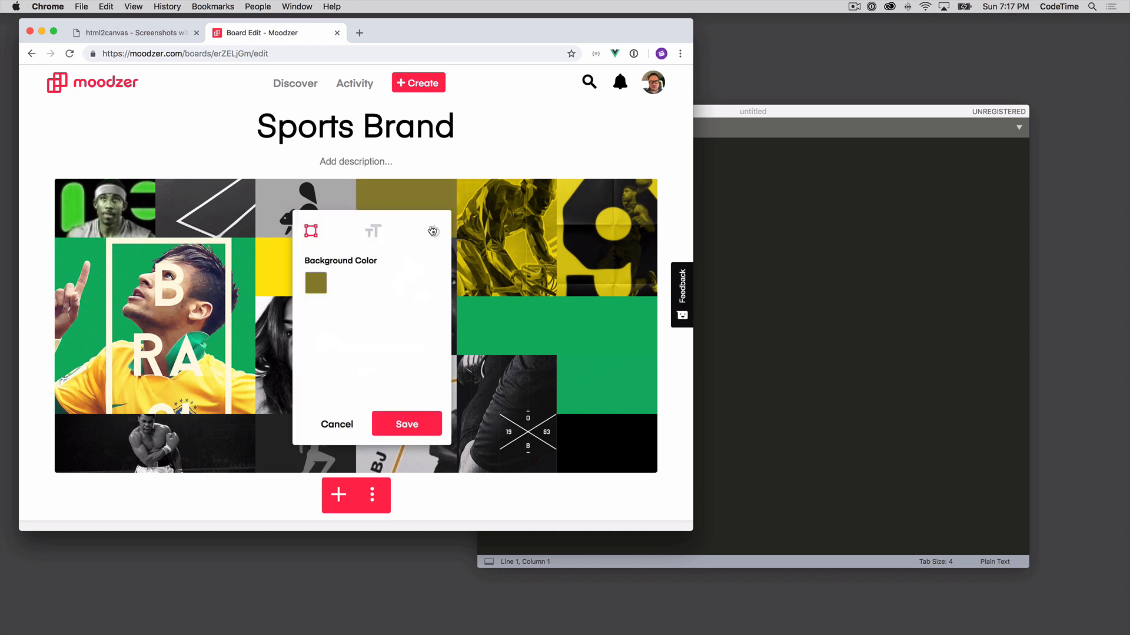
click(337, 424)
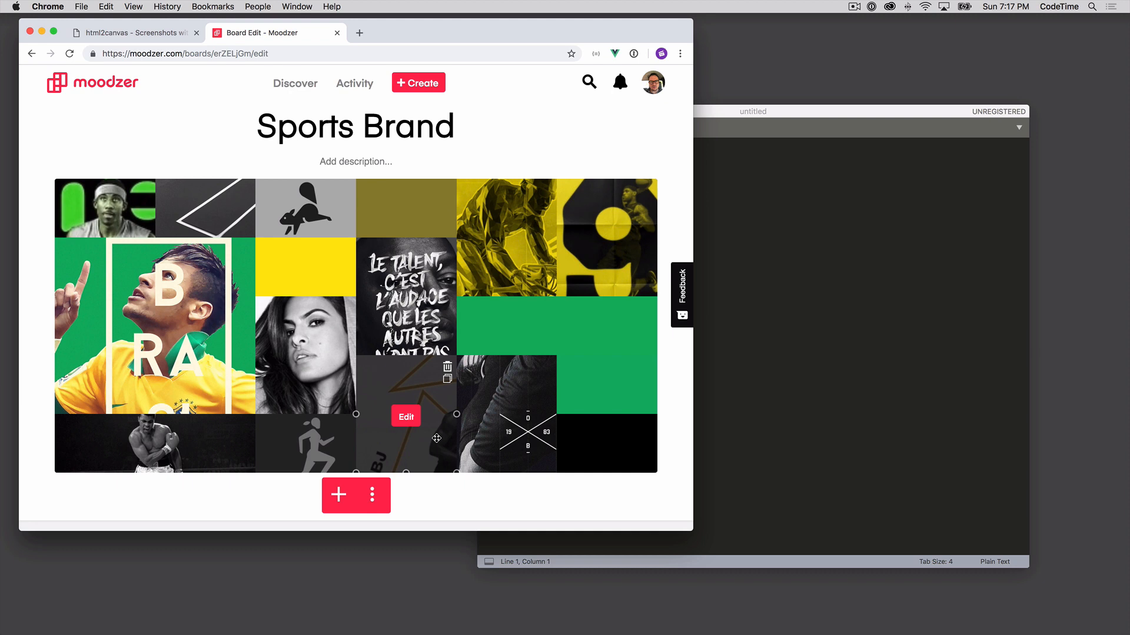
Step: Open the Sports Brand board options to review its PNG, JPG and PDF download formats
click(371, 495)
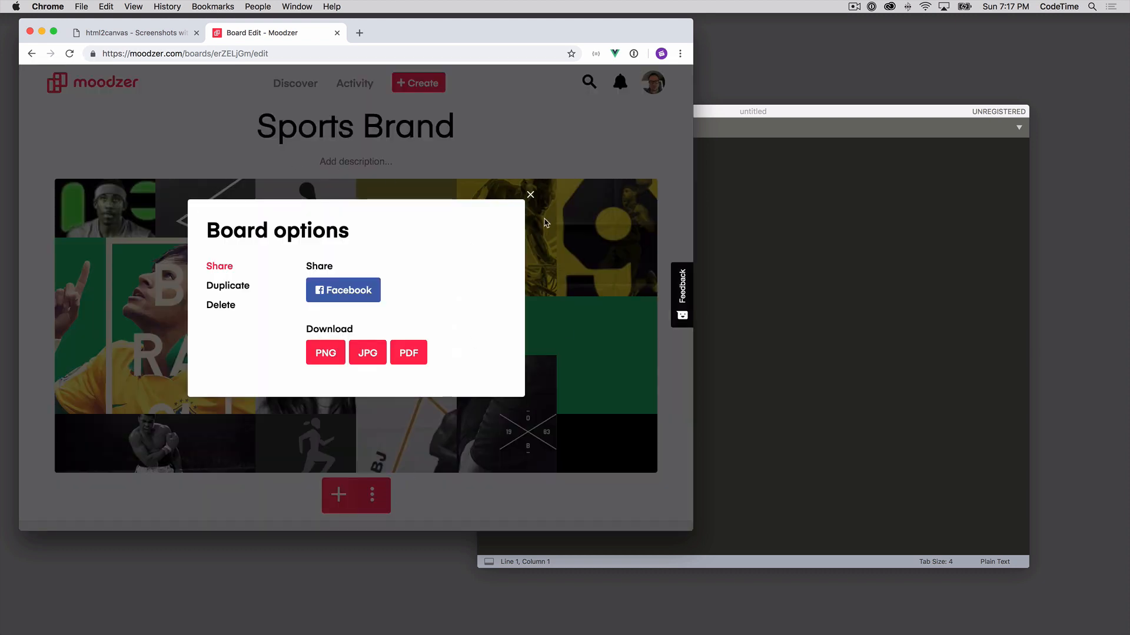
click(531, 195)
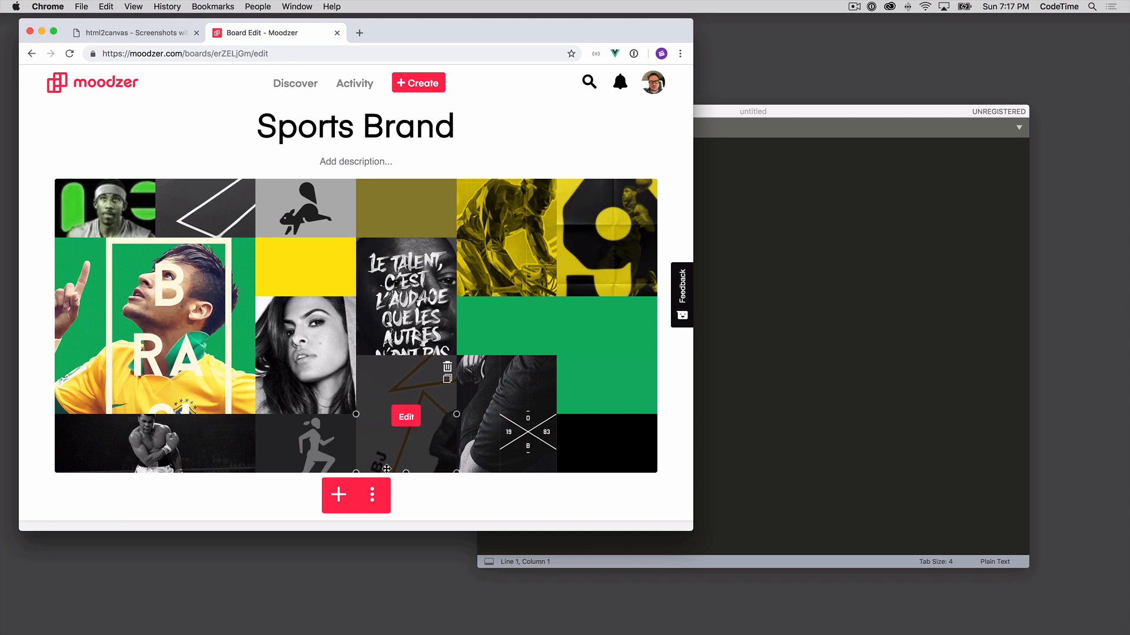
click(372, 494)
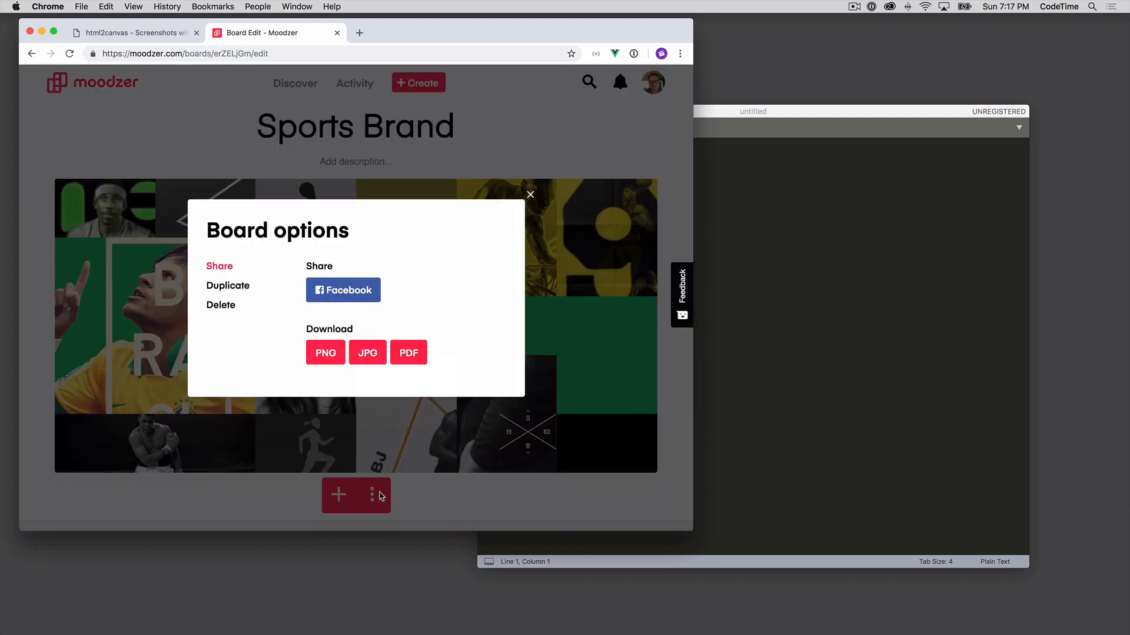
mouse_move(381, 496)
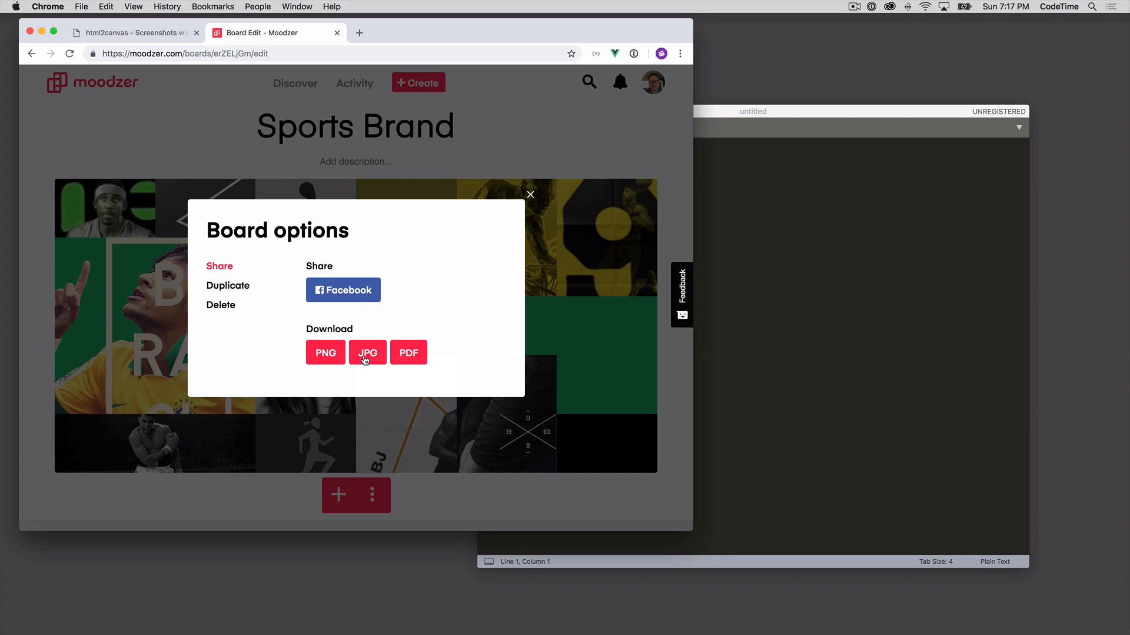
mouse_move(526, 202)
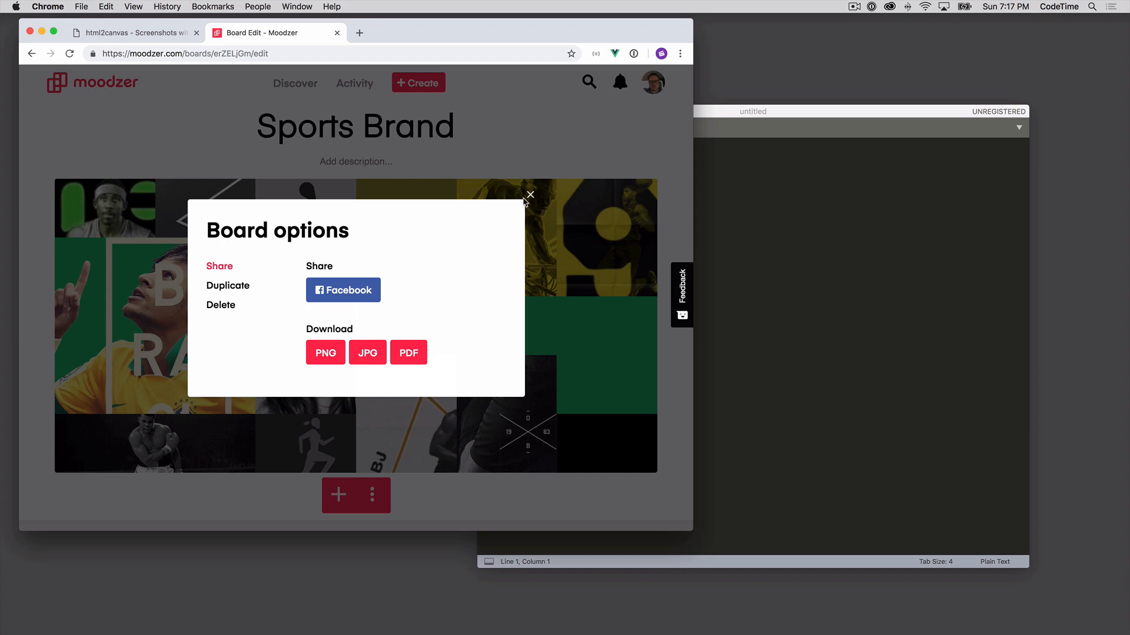
mouse_move(386, 357)
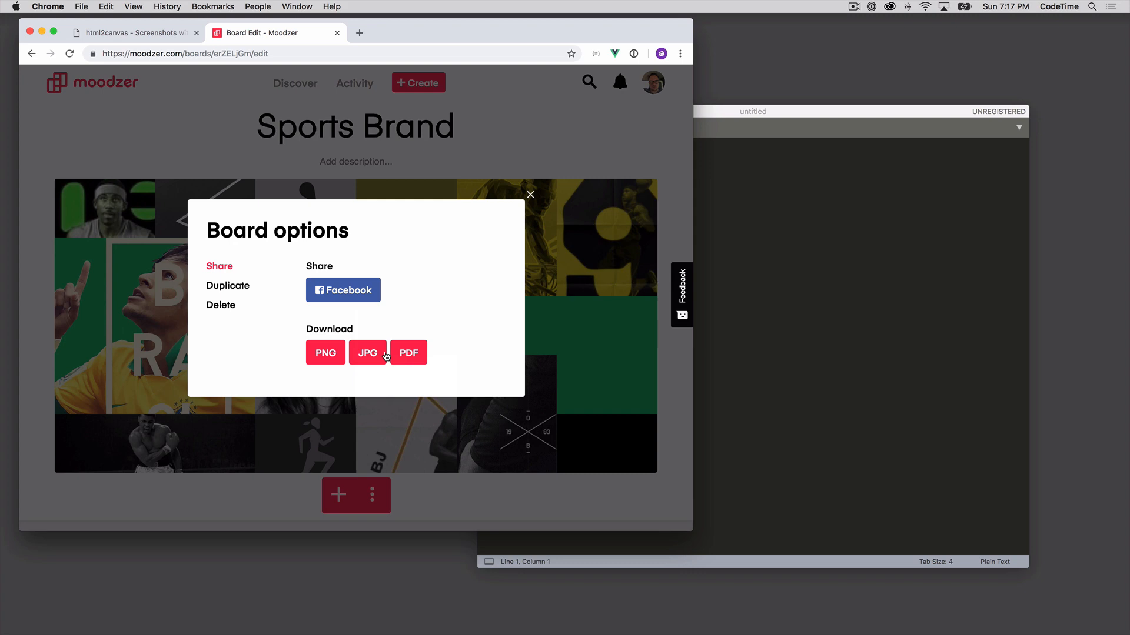
click(530, 195)
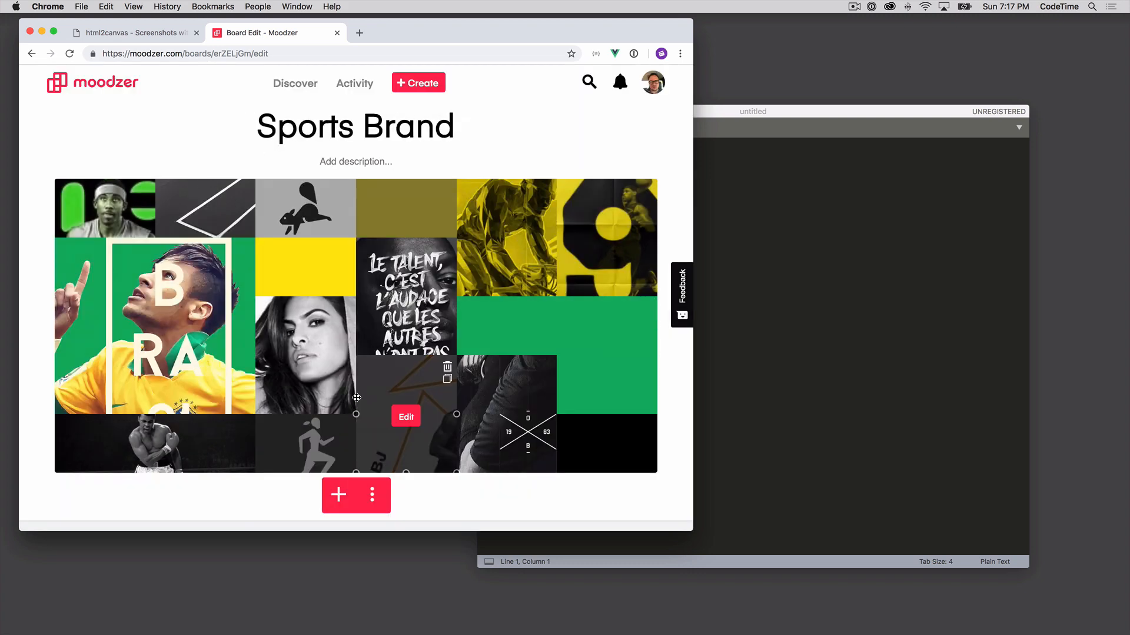
mouse_move(402, 376)
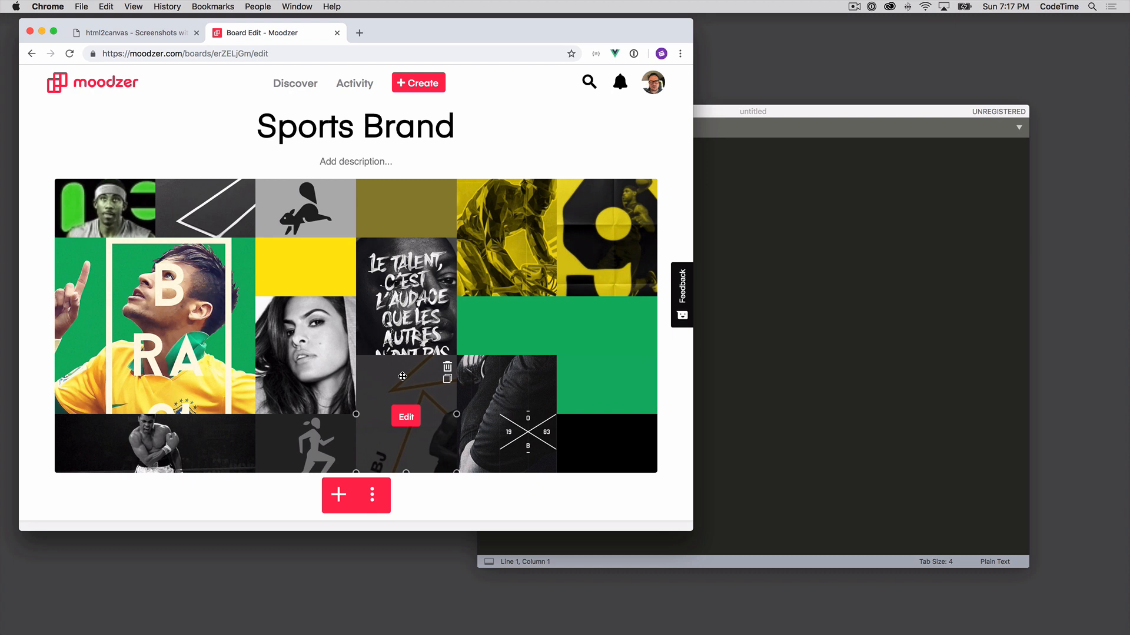